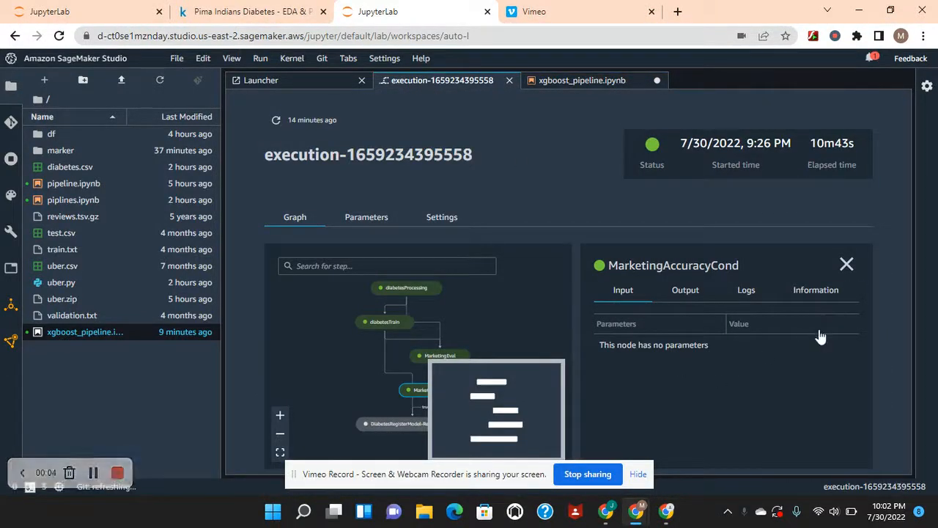
{"action": "mouse_move", "coordinate": [385, 425]}
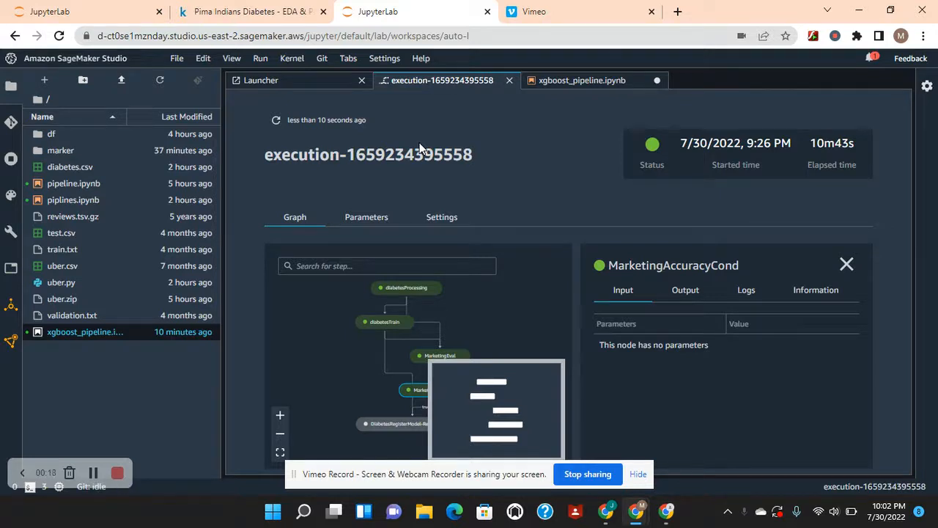
- Glance at the Kaggle diabetes dataset page, then switch to the xgboost_pipeline.ipynb notebook
{"action": "left_click", "coordinate": [253, 11]}
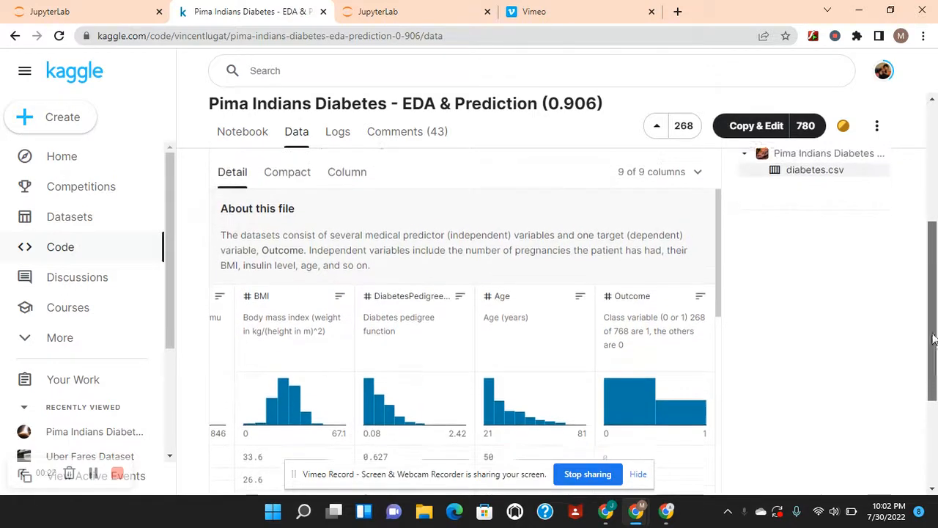
{"action": "scroll", "scroll_direction": "down", "scroll_amount": 3}
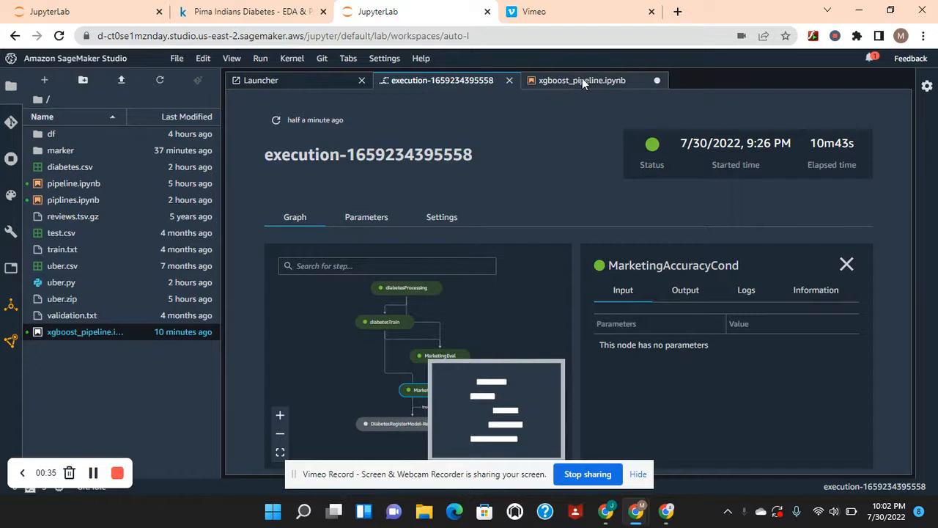
{"action": "left_click", "coordinate": [582, 80]}
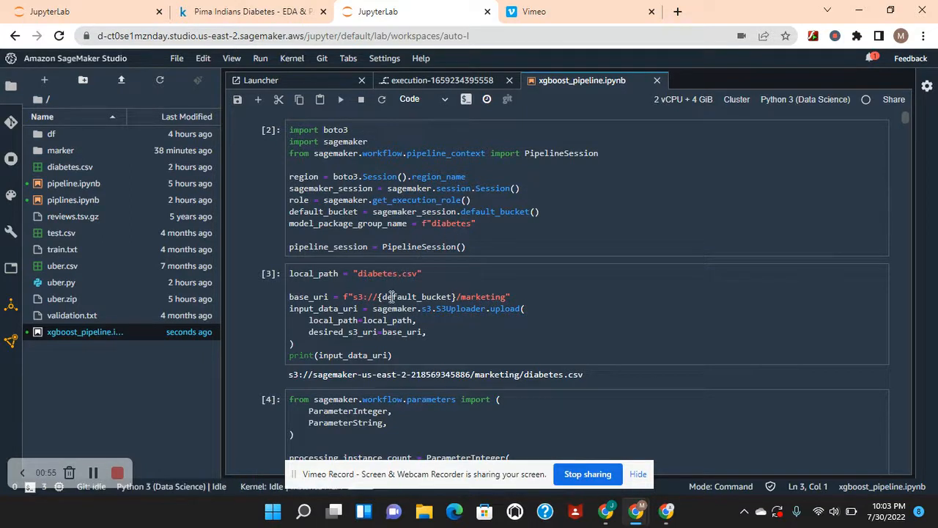
{"action": "mouse_move", "coordinate": [471, 304]}
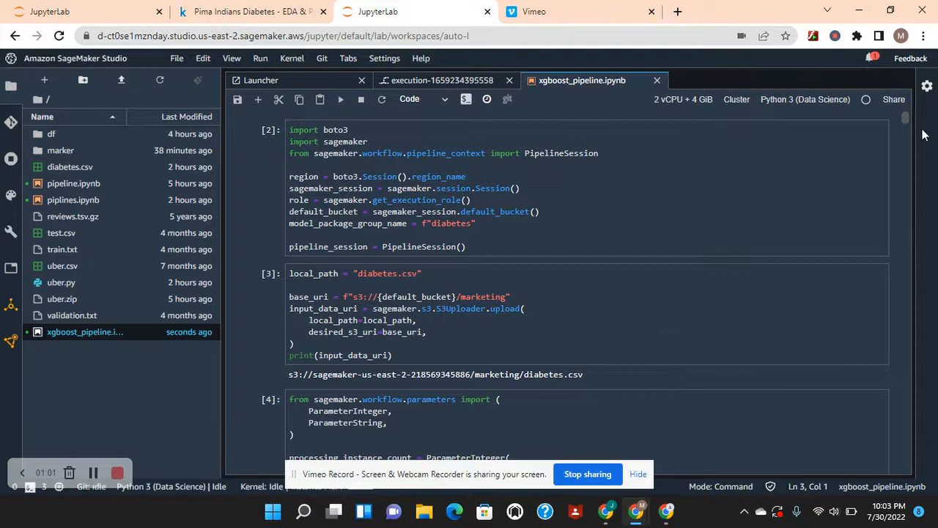
- Scroll through the setup, S3 upload, parameter and preprocessing-script cells
{"action": "scroll", "scroll_direction": "down", "scroll_amount": 3}
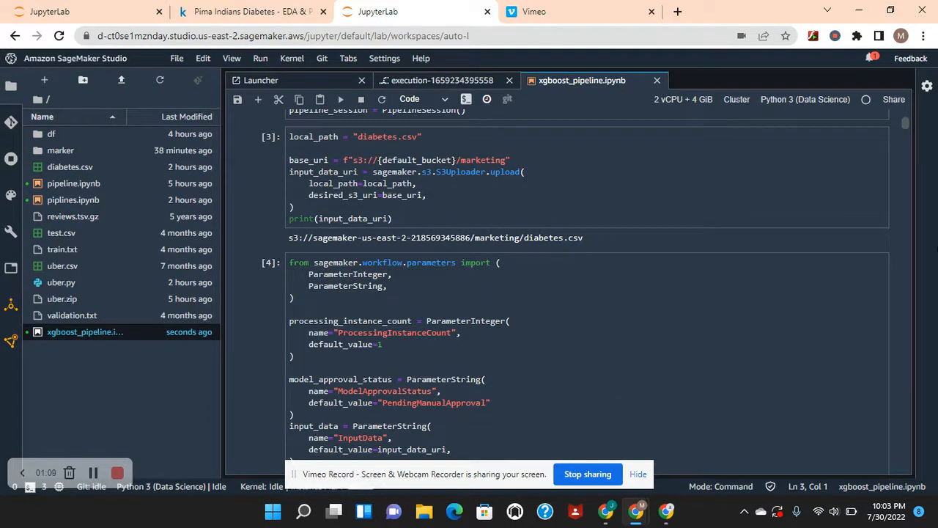
{"action": "scroll", "scroll_direction": "down", "scroll_amount": 3}
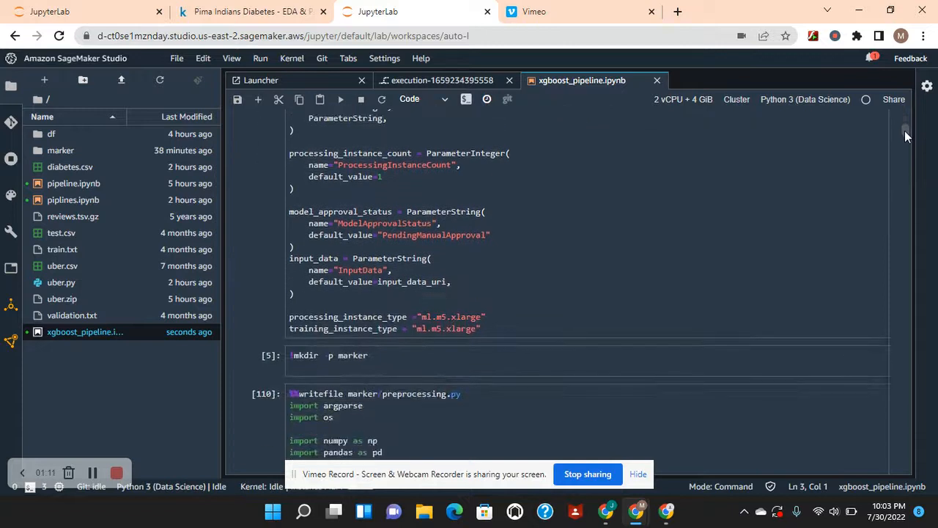
{"action": "scroll", "scroll_direction": "down", "scroll_amount": 3}
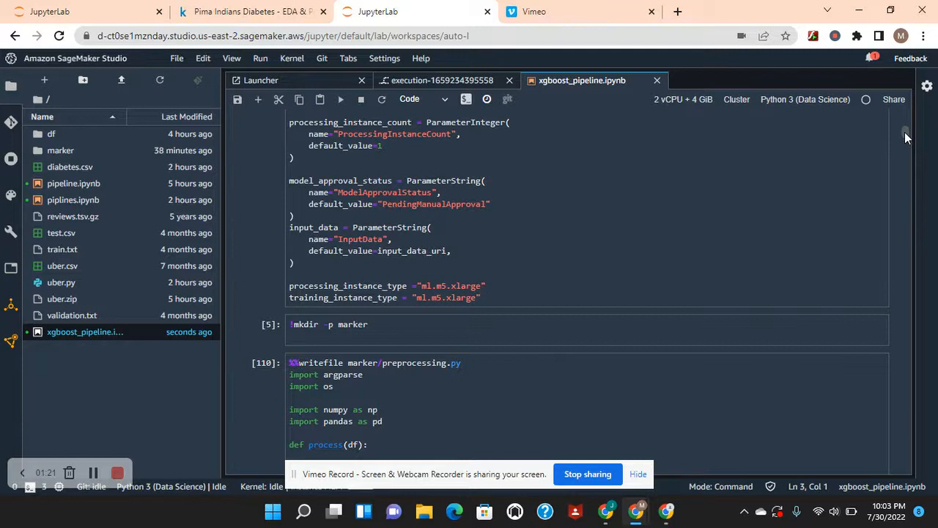
{"action": "scroll", "scroll_direction": "down", "scroll_amount": 3}
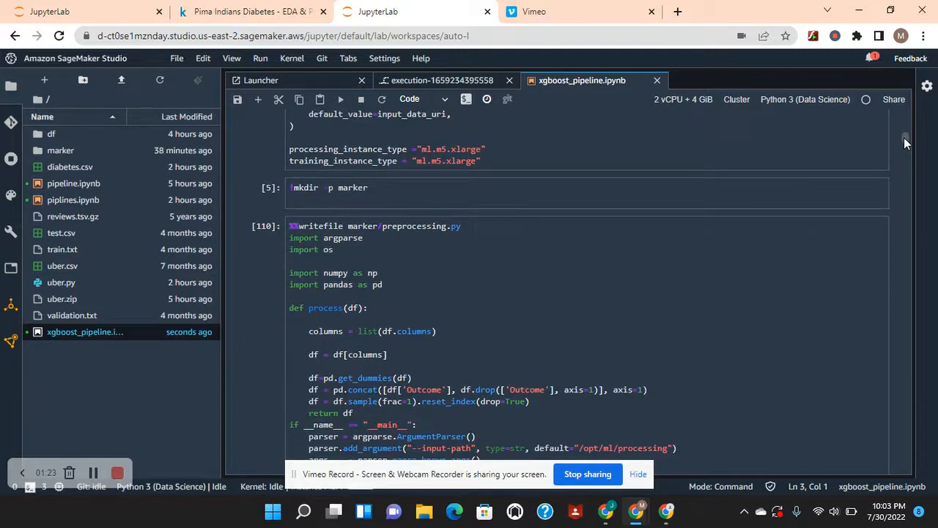
{"action": "left_click", "coordinate": [441, 80]}
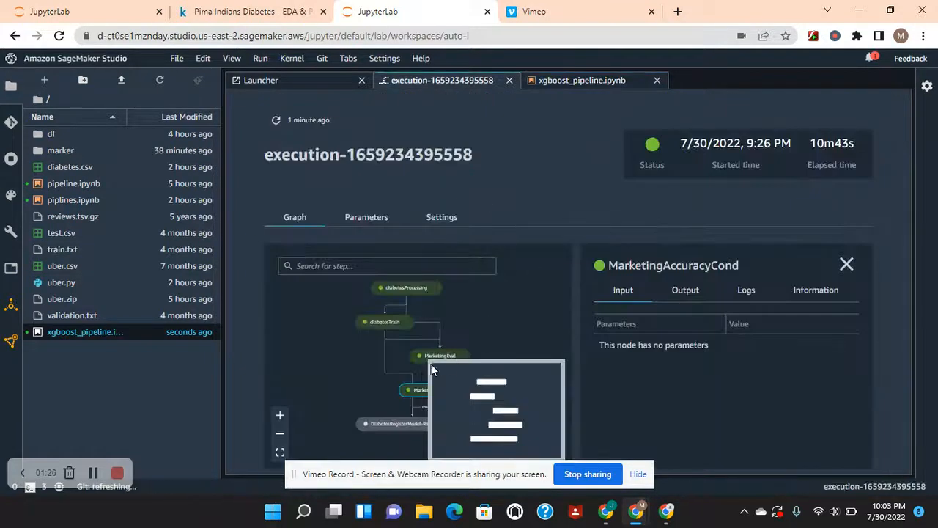
{"action": "left_click", "coordinate": [441, 355]}
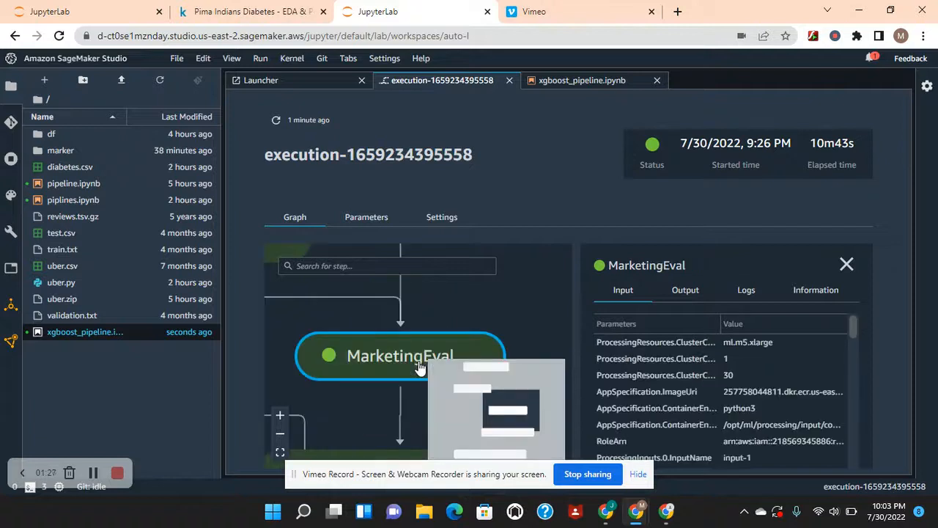
{"action": "mouse_move", "coordinate": [847, 264]}
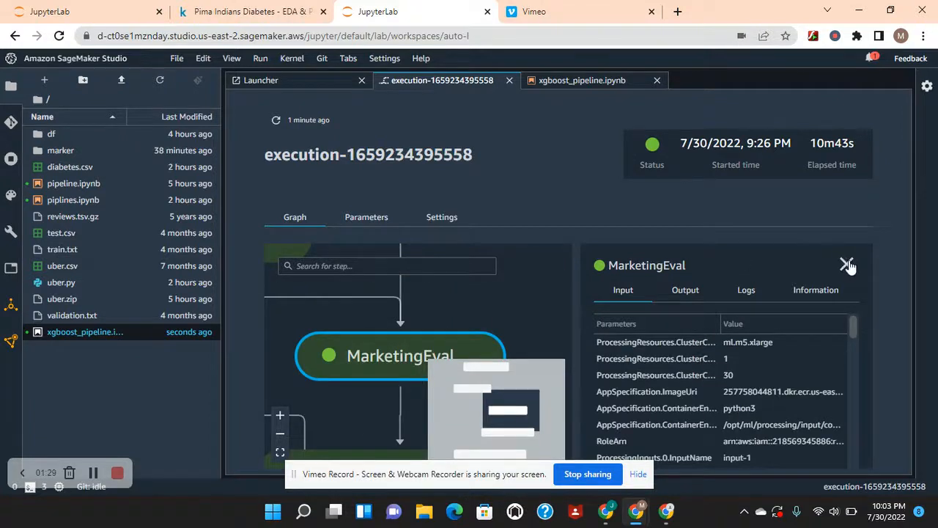
{"action": "left_click", "coordinate": [848, 265]}
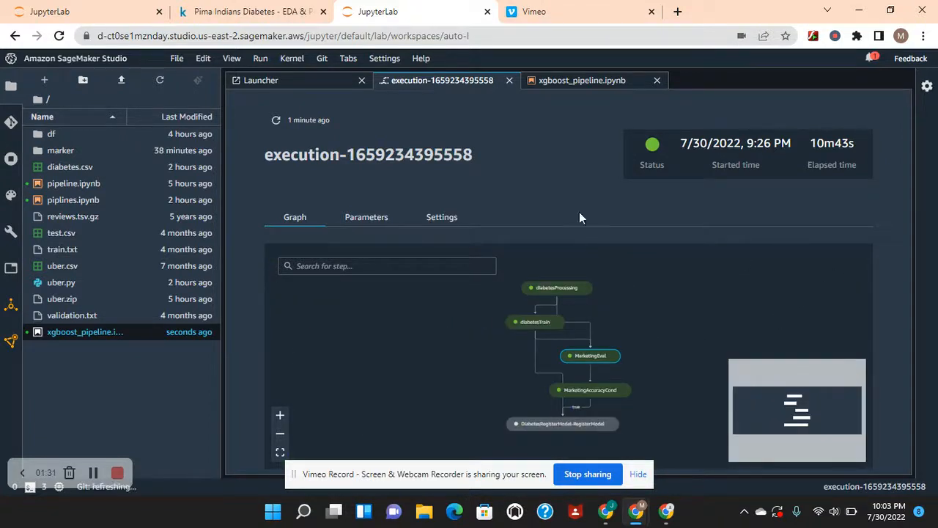
{"action": "left_click", "coordinate": [581, 79]}
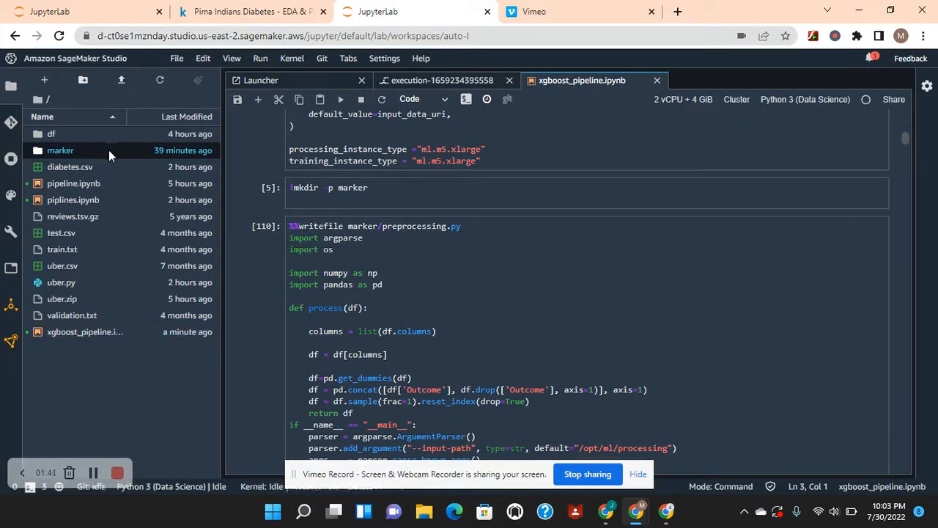
- Open the marker folder containing evaluation.py and preprocessing.py in the file browser
{"action": "double_click", "coordinate": [60, 151]}
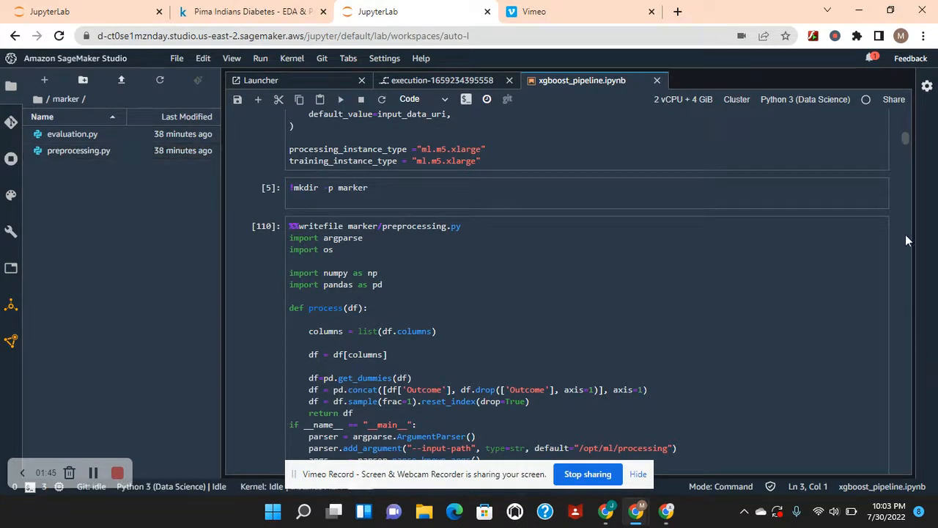
{"action": "scroll", "scroll_direction": "down", "scroll_amount": 3}
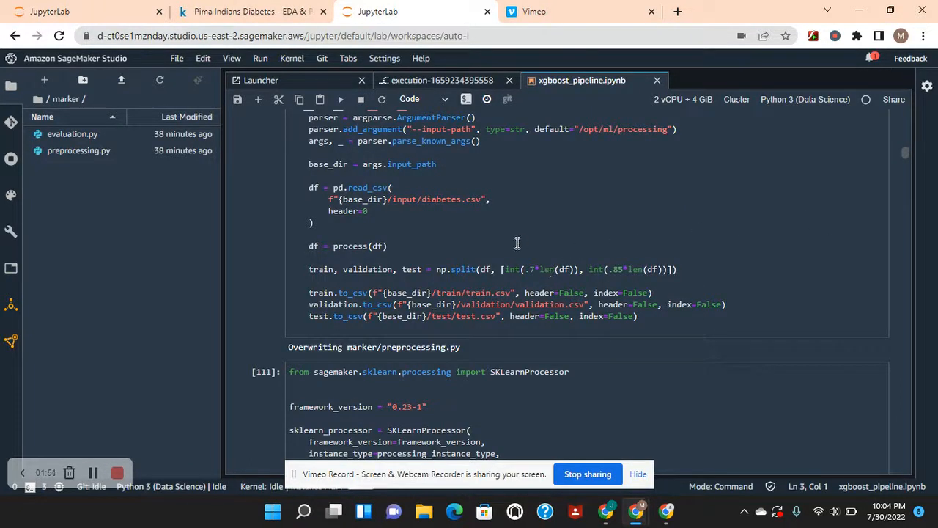
{"action": "mouse_move", "coordinate": [475, 252]}
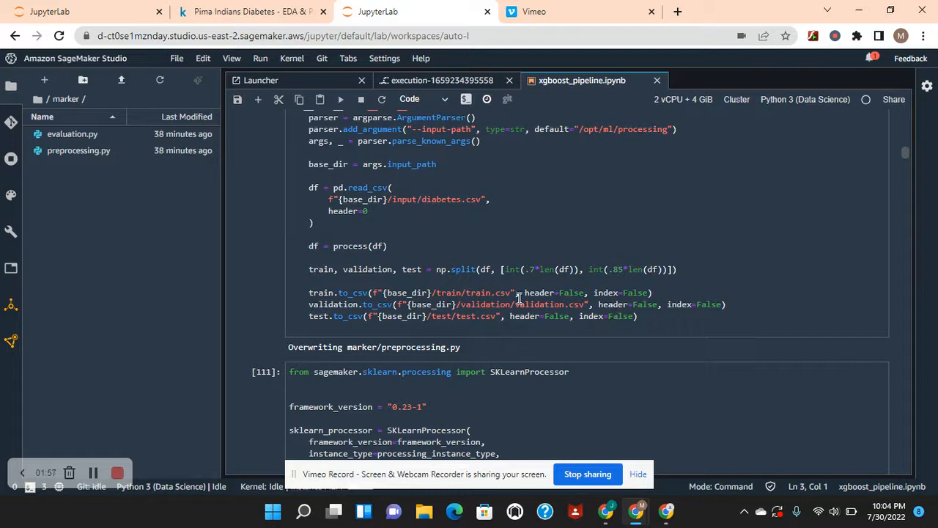
{"action": "mouse_move", "coordinate": [498, 315]}
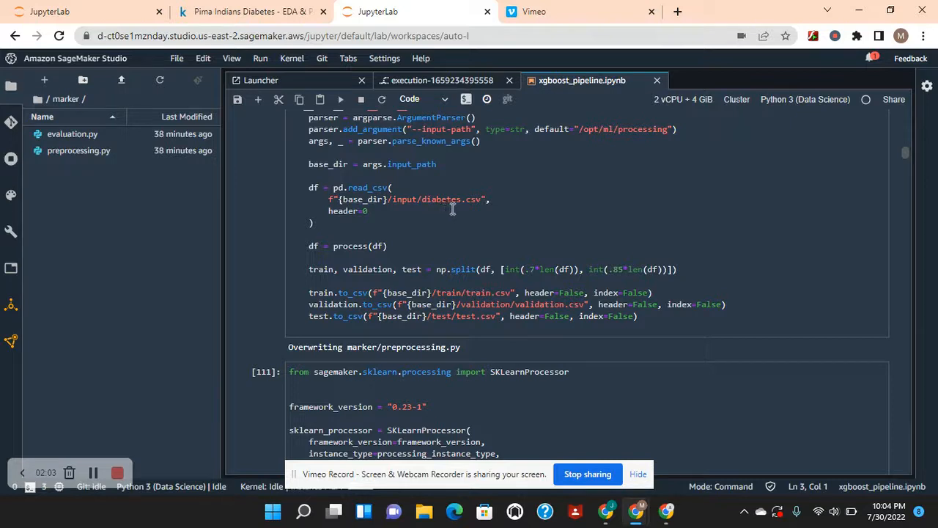
{"action": "mouse_move", "coordinate": [505, 233]}
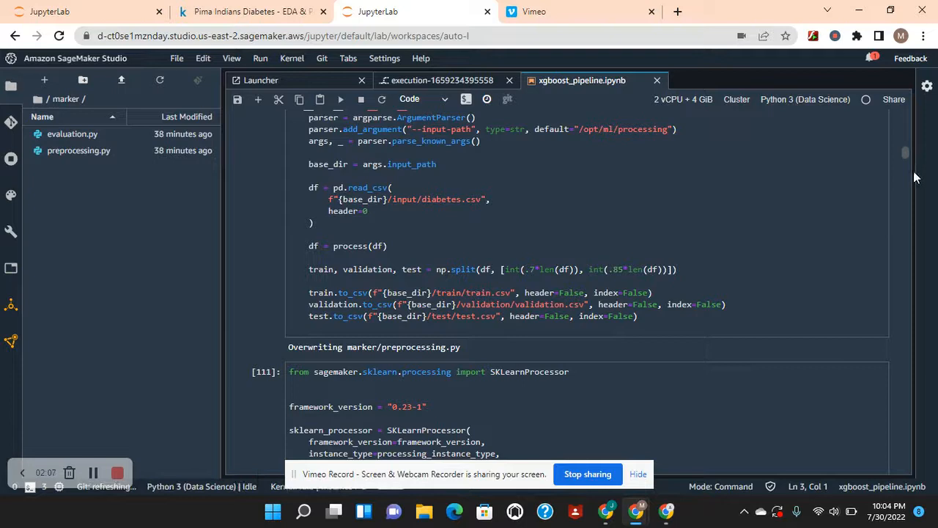
{"action": "scroll", "scroll_direction": "down", "scroll_amount": 3}
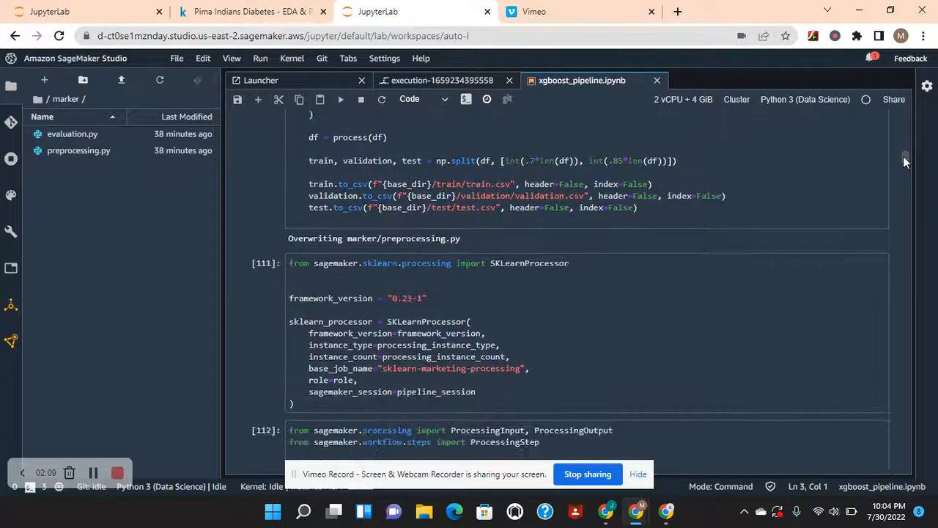
- Scroll the notebook to the SKLearnProcessor and diabetesProcessing ProcessingStep cells
{"action": "scroll", "scroll_direction": "down", "scroll_amount": 3}
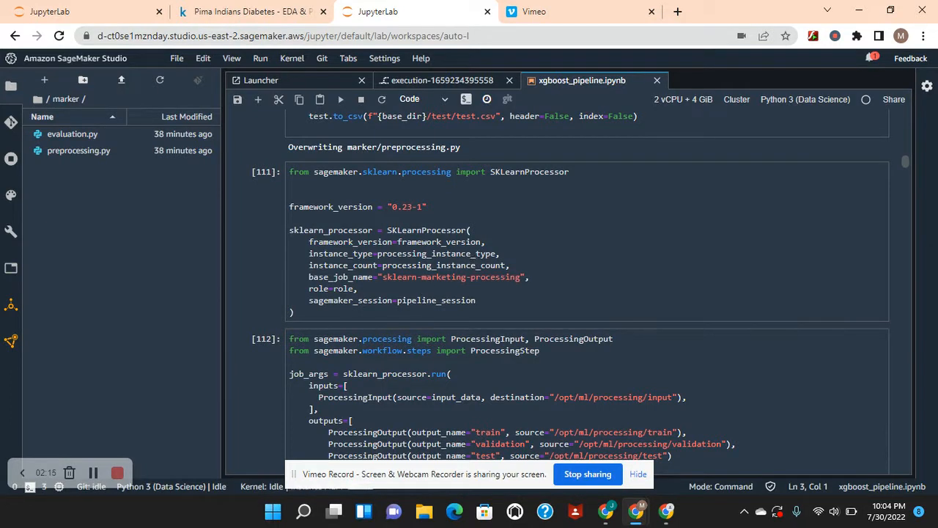
{"action": "scroll", "scroll_direction": "down", "scroll_amount": 3}
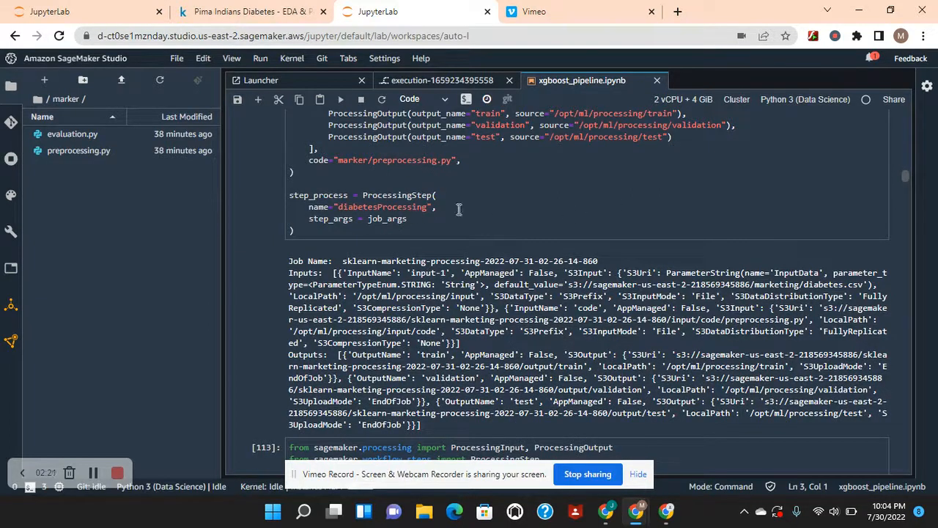
{"action": "mouse_move", "coordinate": [905, 184]}
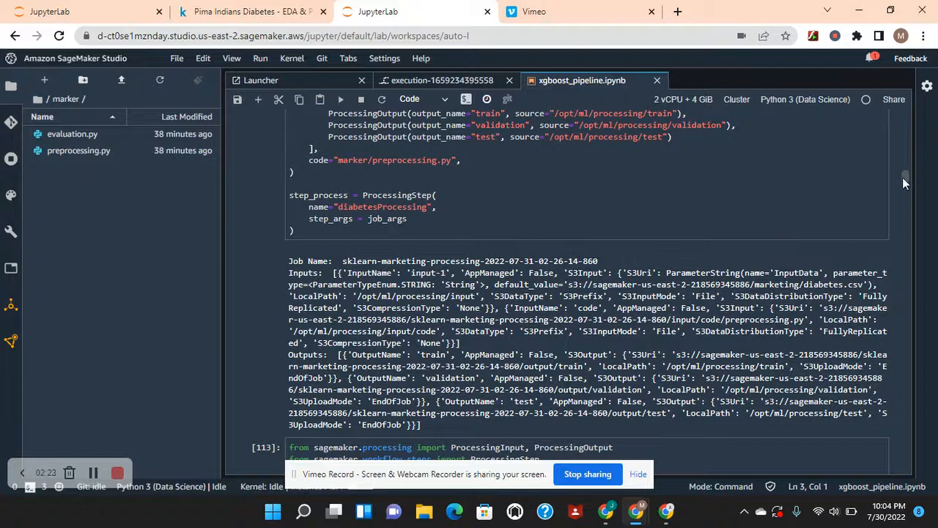
{"action": "scroll", "scroll_direction": "down", "scroll_amount": 3}
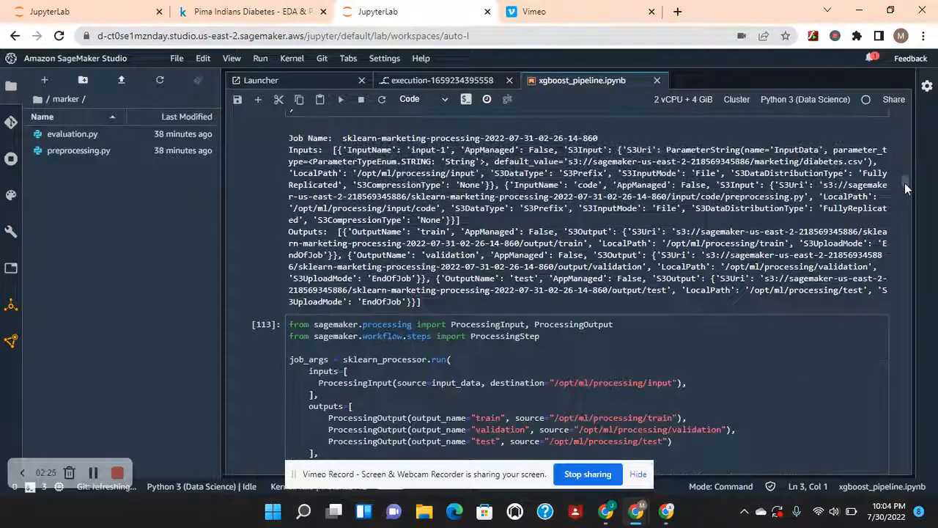
{"action": "scroll", "scroll_direction": "down", "scroll_amount": 3}
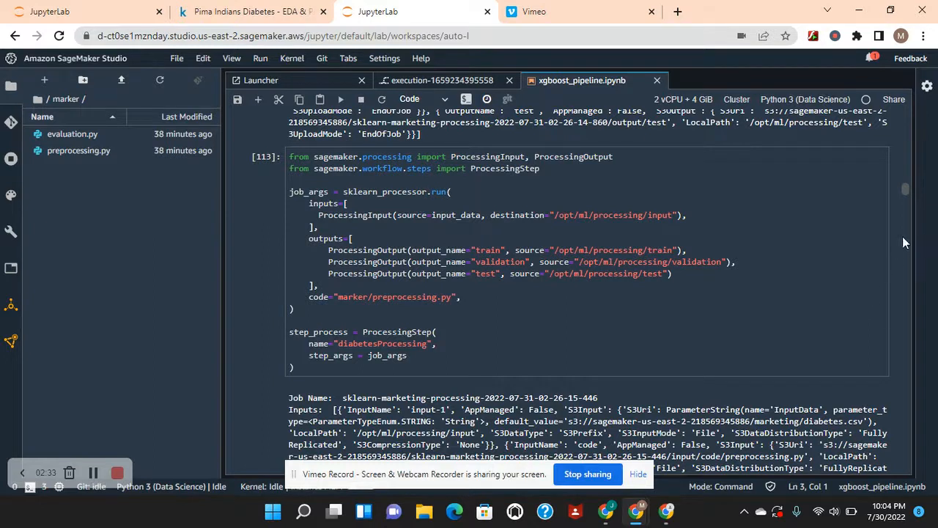
{"action": "scroll", "scroll_direction": "down", "scroll_amount": 3}
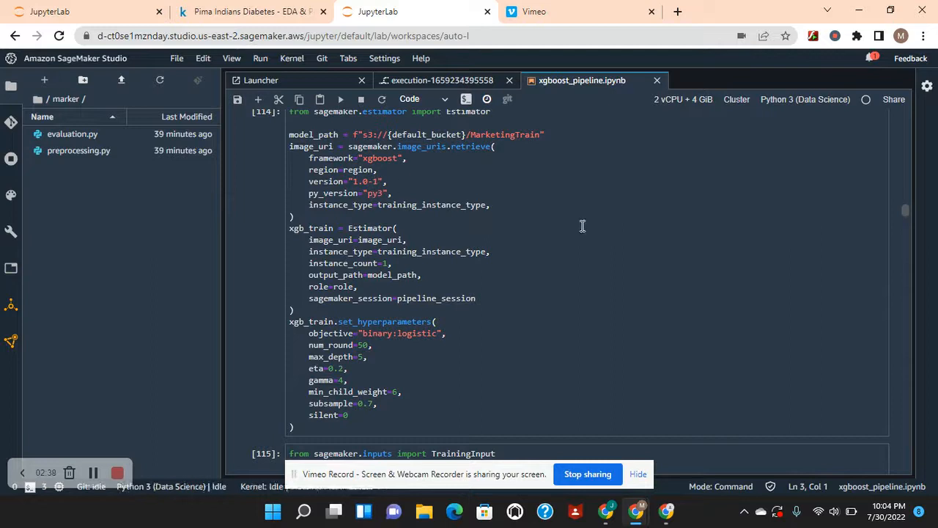
{"action": "mouse_move", "coordinate": [903, 254]}
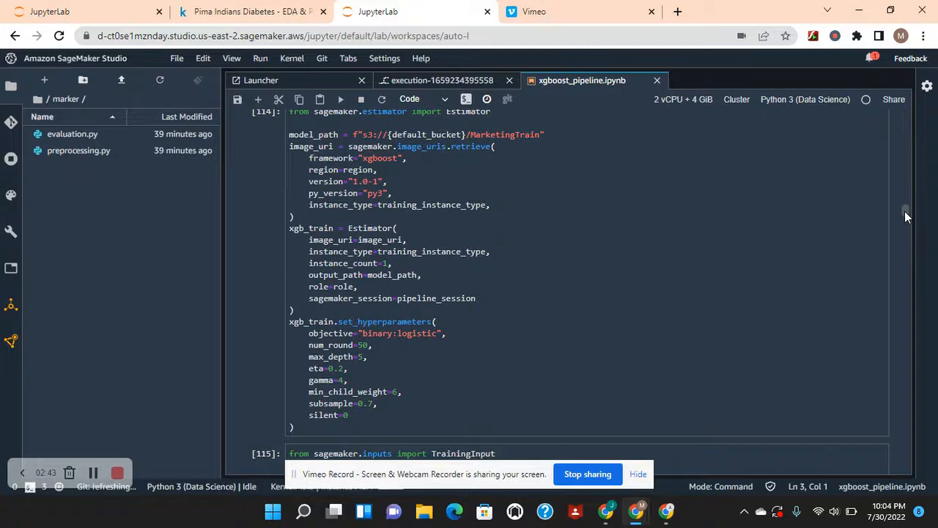
{"action": "scroll", "scroll_direction": "down", "scroll_amount": 3}
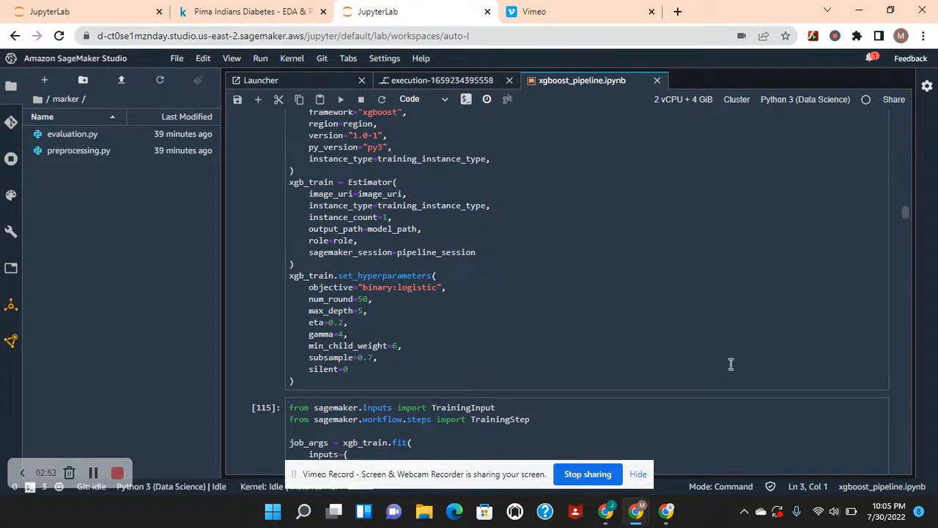
{"action": "scroll", "scroll_direction": "down", "scroll_amount": 3}
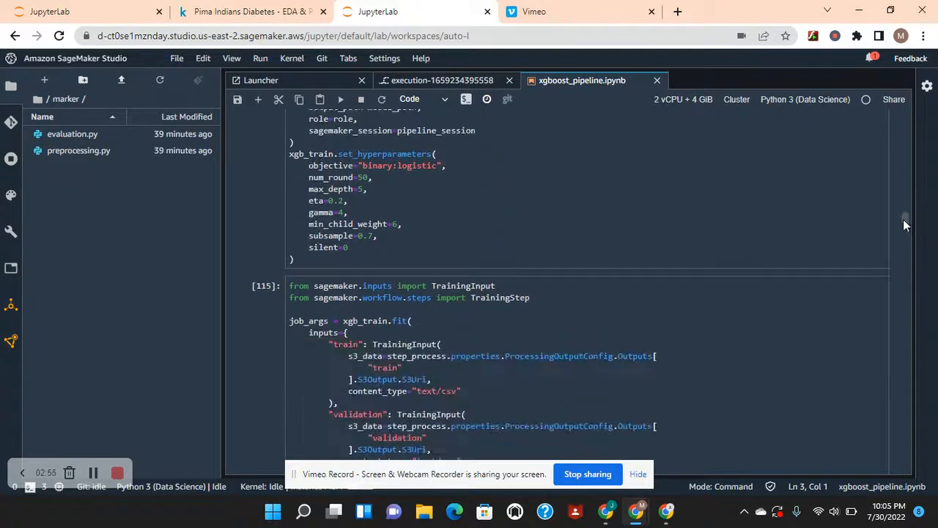
{"action": "scroll", "scroll_direction": "down", "scroll_amount": 3}
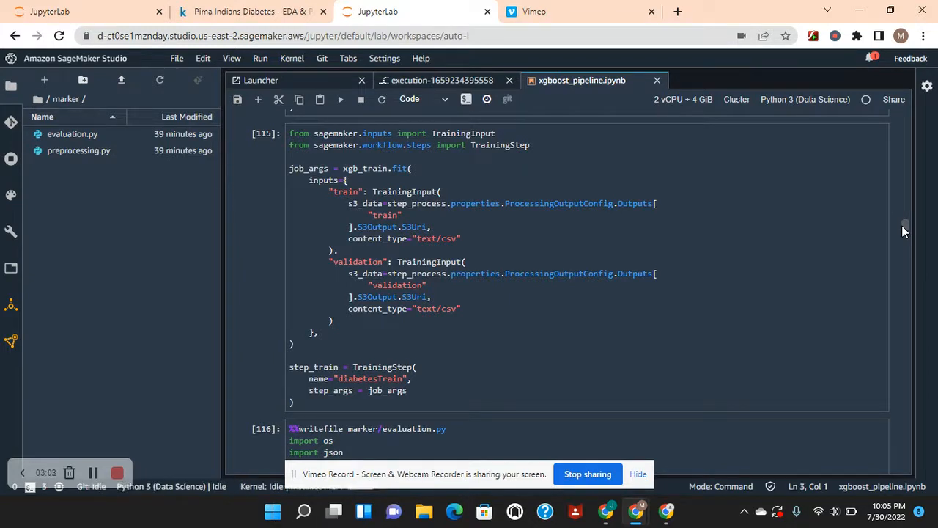
{"action": "scroll", "scroll_direction": "down", "scroll_amount": 3}
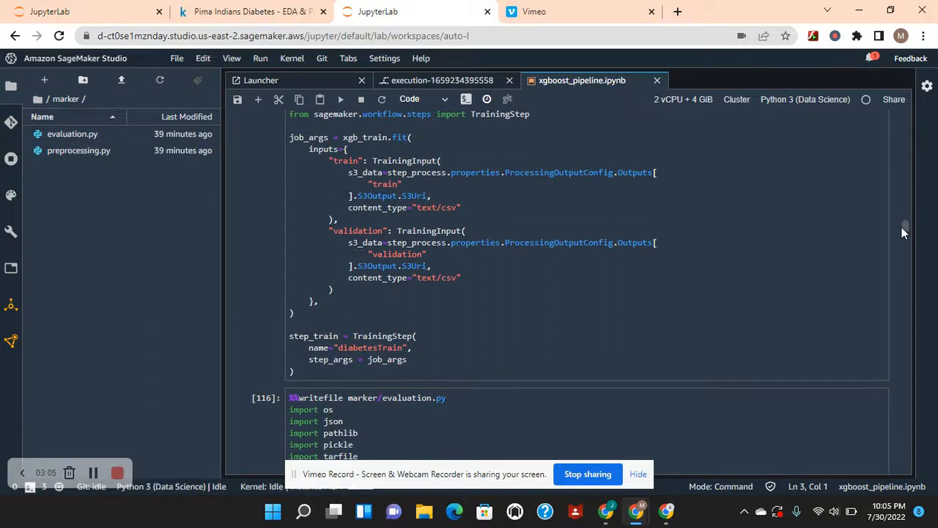
{"action": "scroll", "scroll_direction": "down", "scroll_amount": 3}
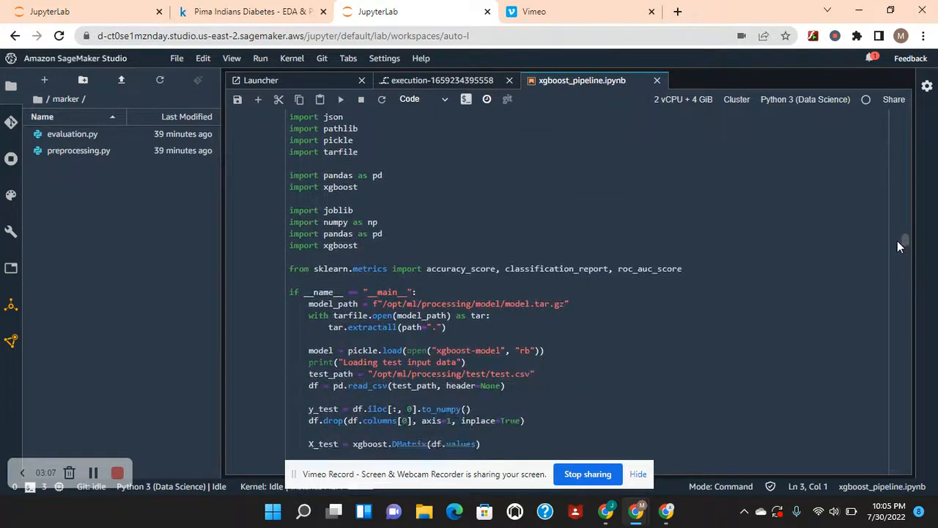
{"action": "scroll", "scroll_direction": "down", "scroll_amount": 3}
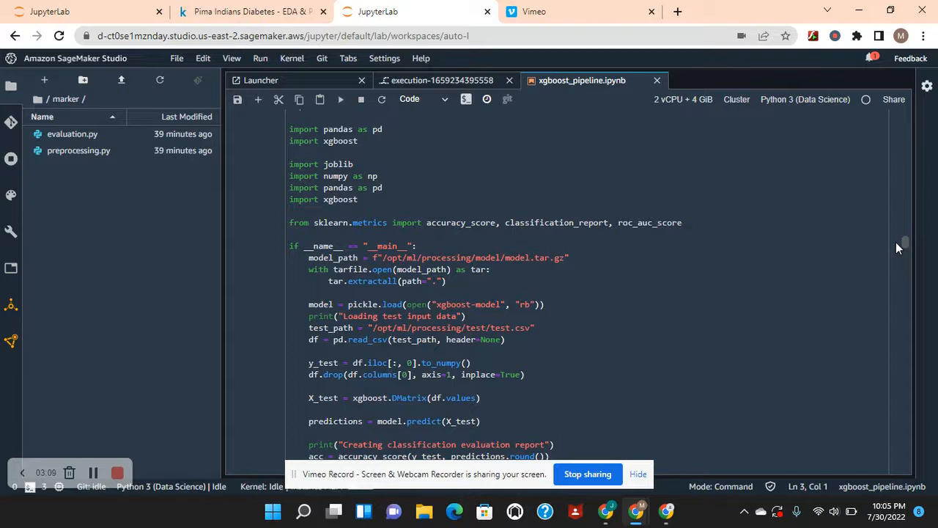
{"action": "scroll", "scroll_direction": "down", "scroll_amount": 3}
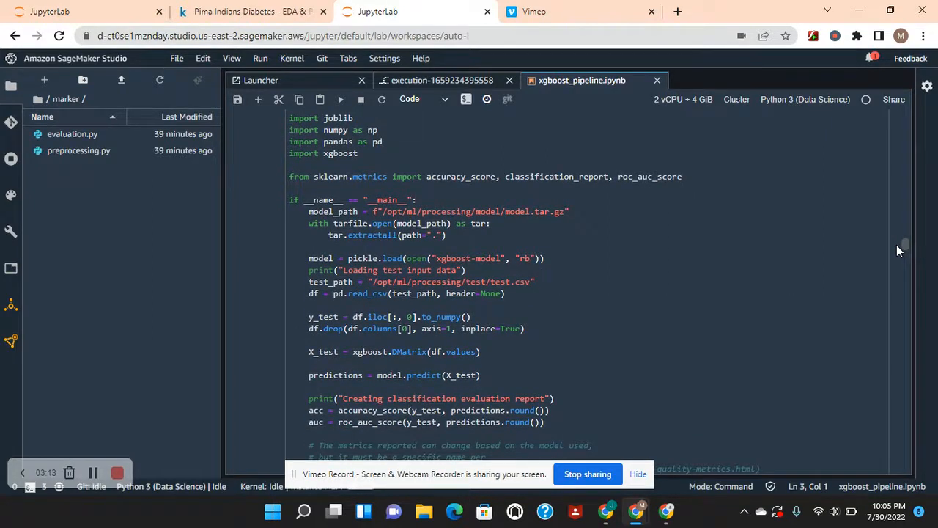
{"action": "scroll", "scroll_direction": "down", "scroll_amount": 3}
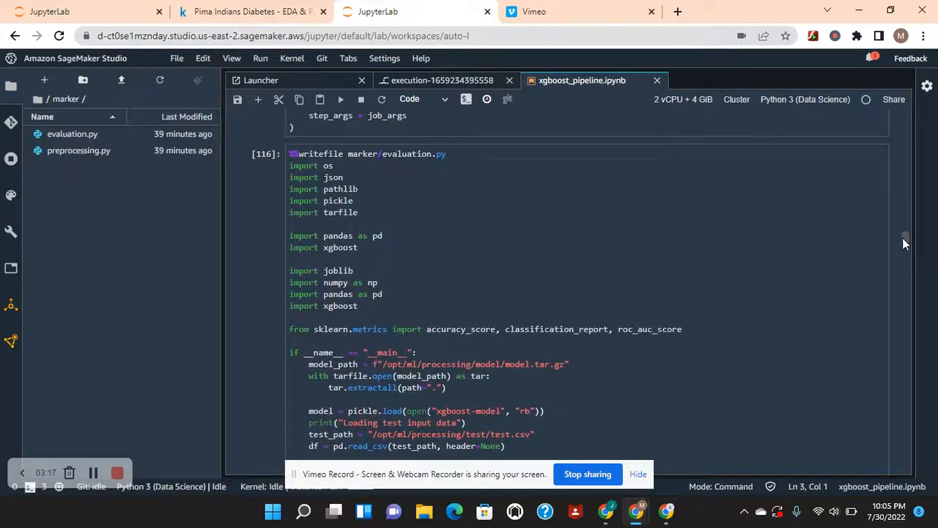
{"action": "scroll", "scroll_direction": "down", "scroll_amount": 3}
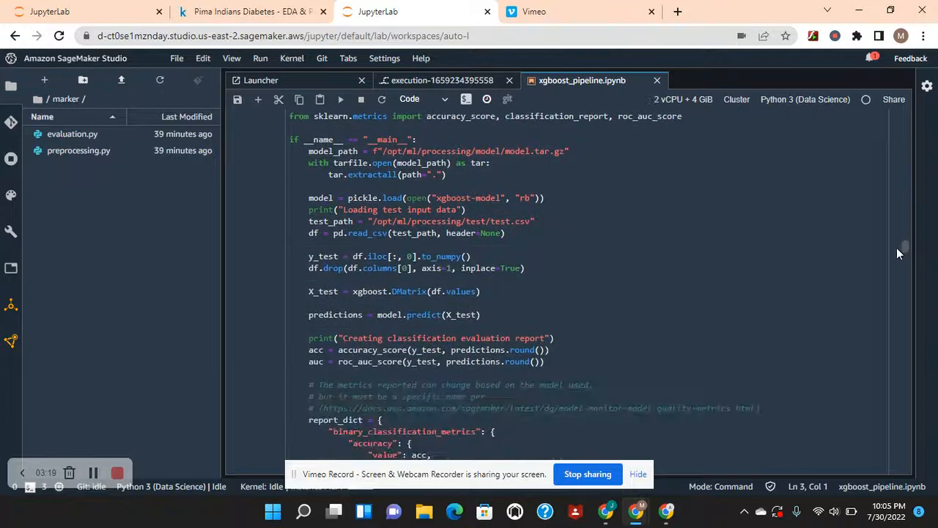
{"action": "scroll", "scroll_direction": "down", "scroll_amount": 3}
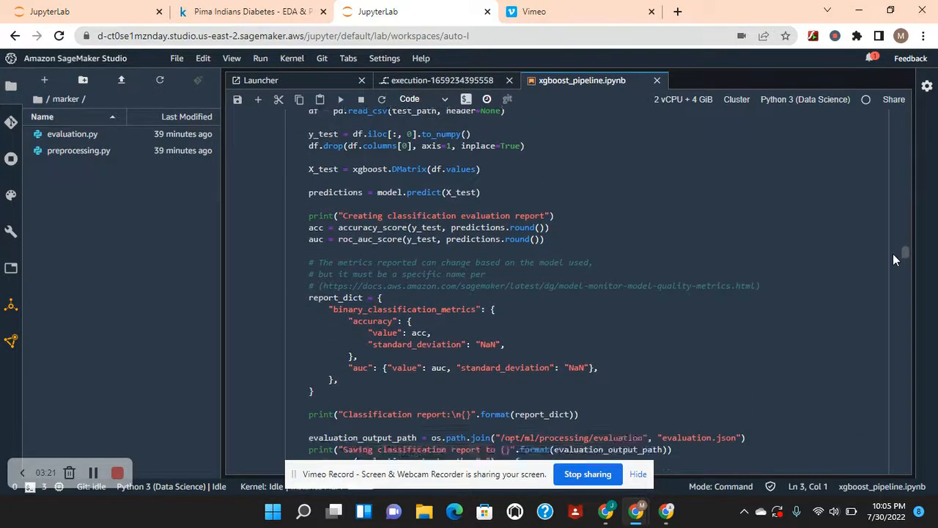
{"action": "scroll", "scroll_direction": "down", "scroll_amount": 3}
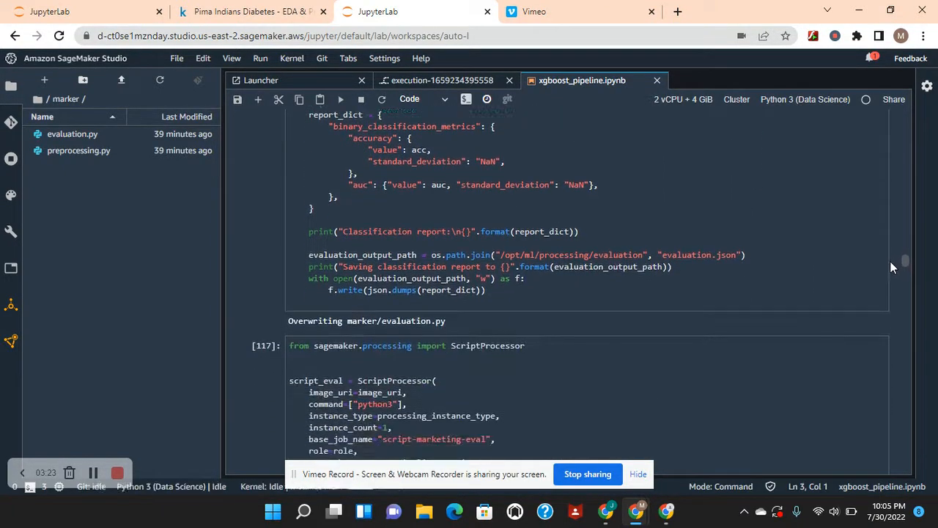
{"action": "scroll", "scroll_direction": "down", "scroll_amount": 3}
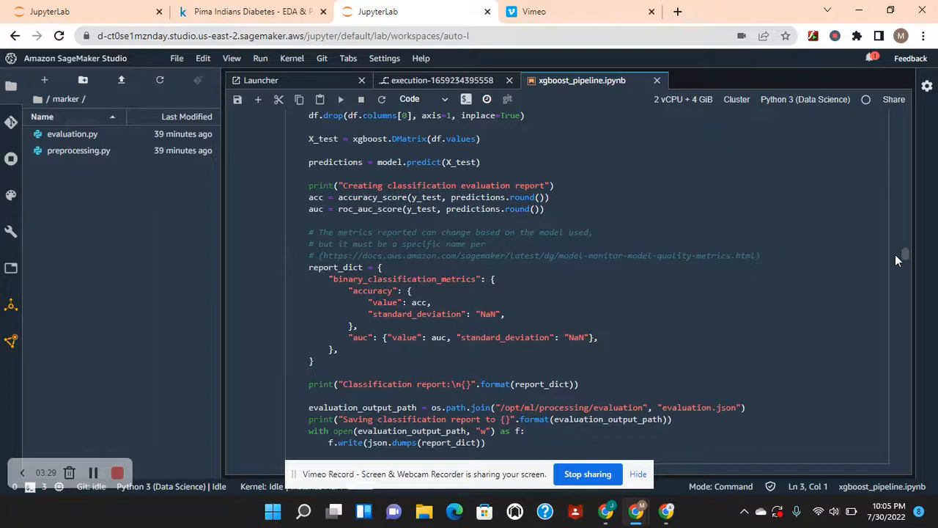
{"action": "scroll", "scroll_direction": "down", "scroll_amount": 3}
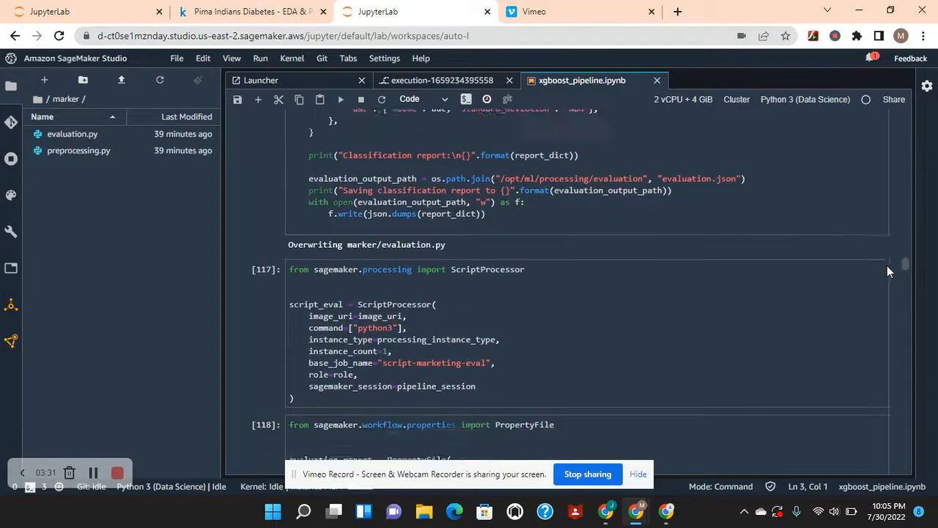
{"action": "scroll", "scroll_direction": "down", "scroll_amount": 3}
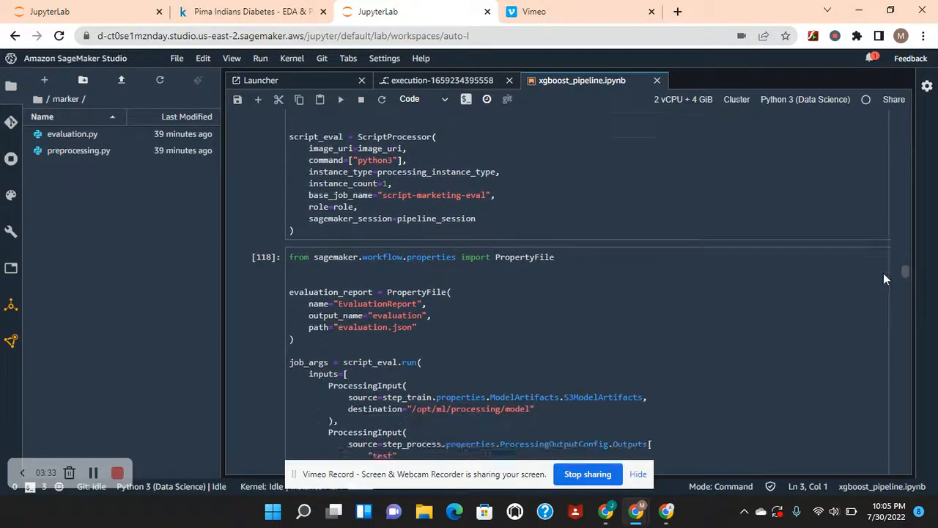
{"action": "scroll", "scroll_direction": "down", "scroll_amount": 3}
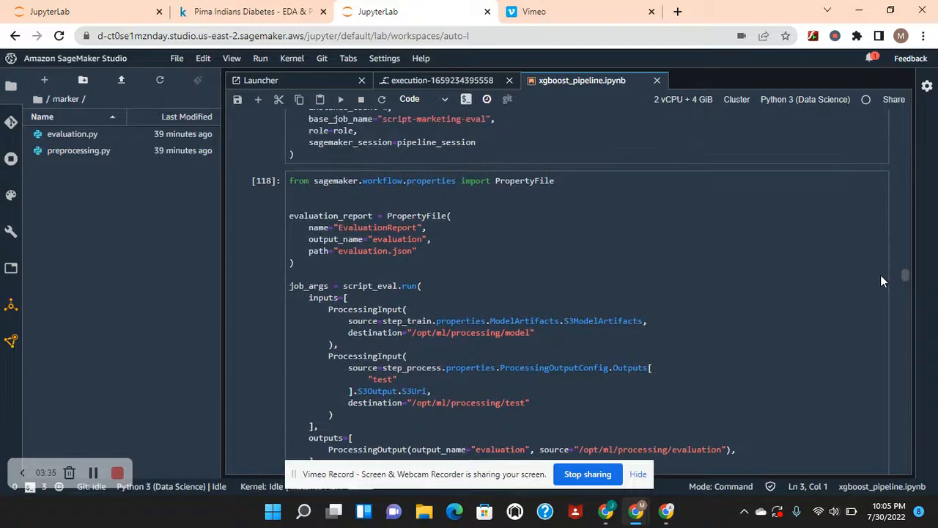
{"action": "scroll", "scroll_direction": "down", "scroll_amount": 3}
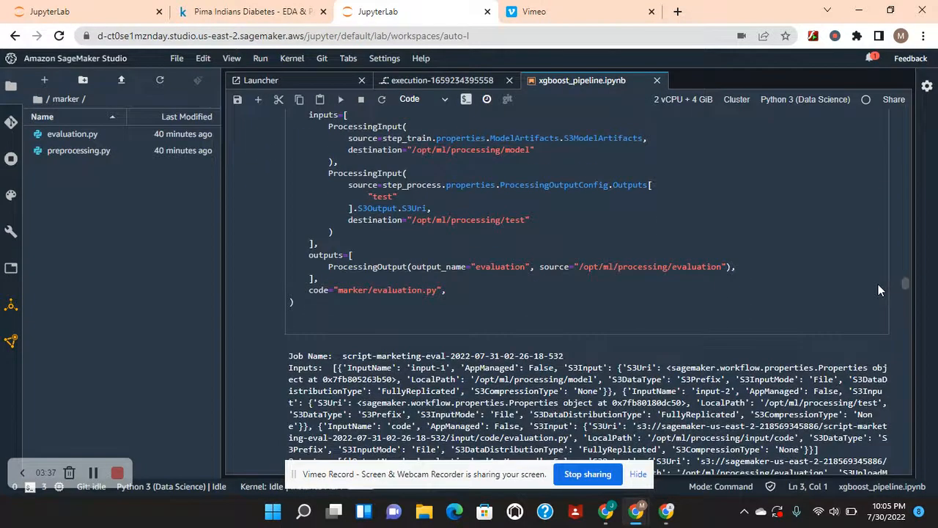
{"action": "scroll", "scroll_direction": "down", "scroll_amount": 3}
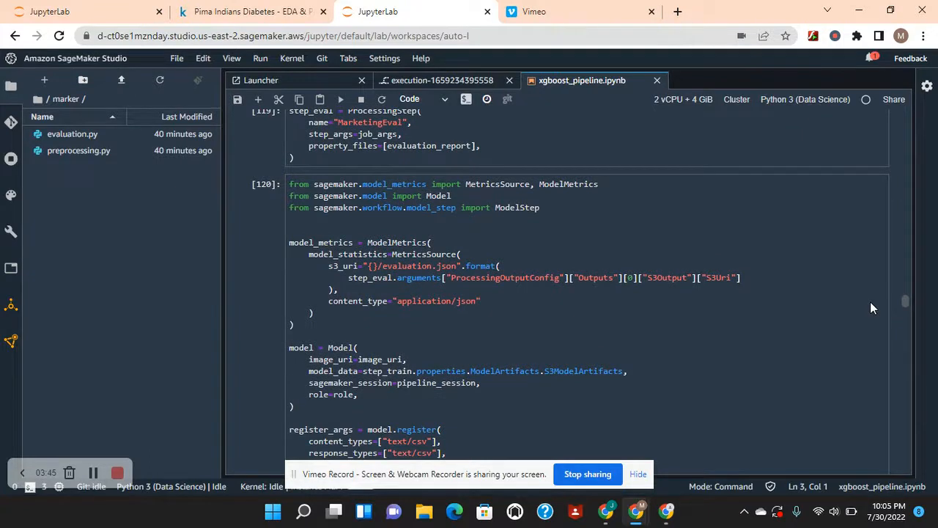
{"action": "scroll", "scroll_direction": "down", "scroll_amount": 3}
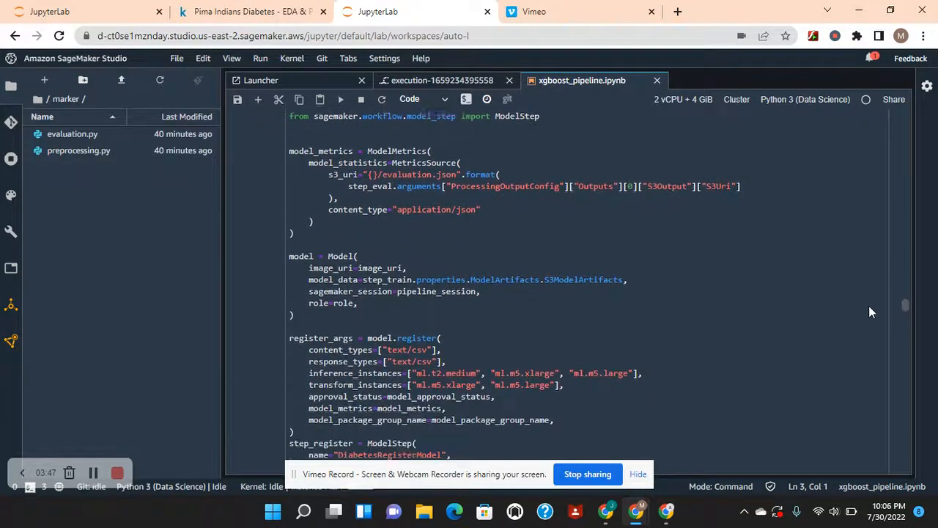
{"action": "scroll", "scroll_direction": "down", "scroll_amount": 3}
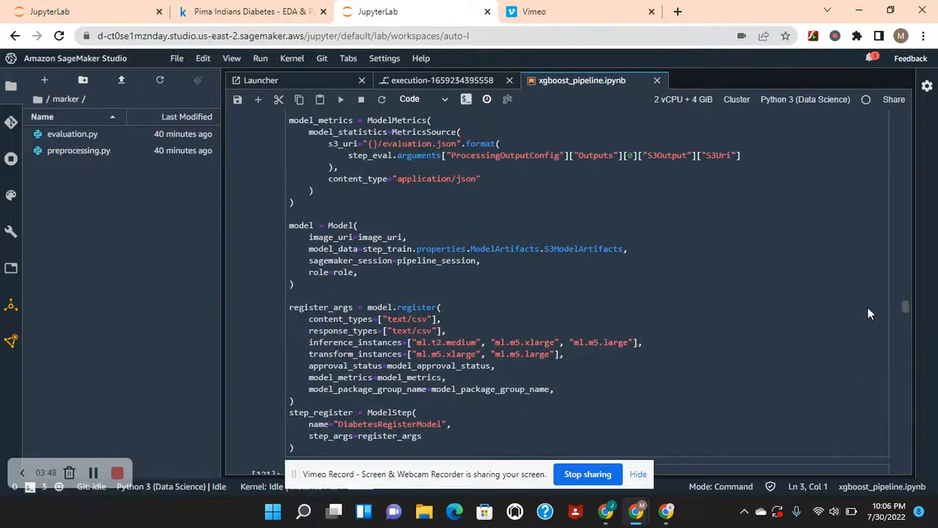
{"action": "scroll", "scroll_direction": "down", "scroll_amount": 3}
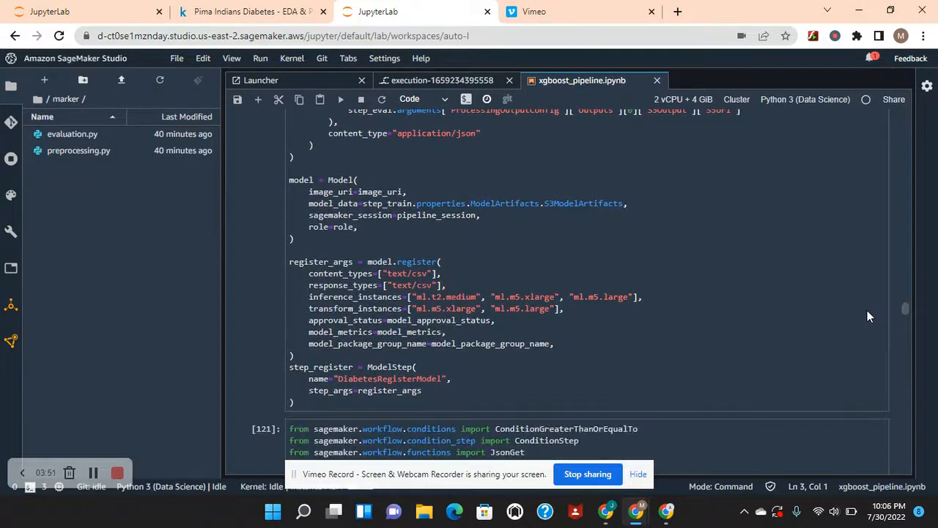
{"action": "scroll", "scroll_direction": "down", "scroll_amount": 3}
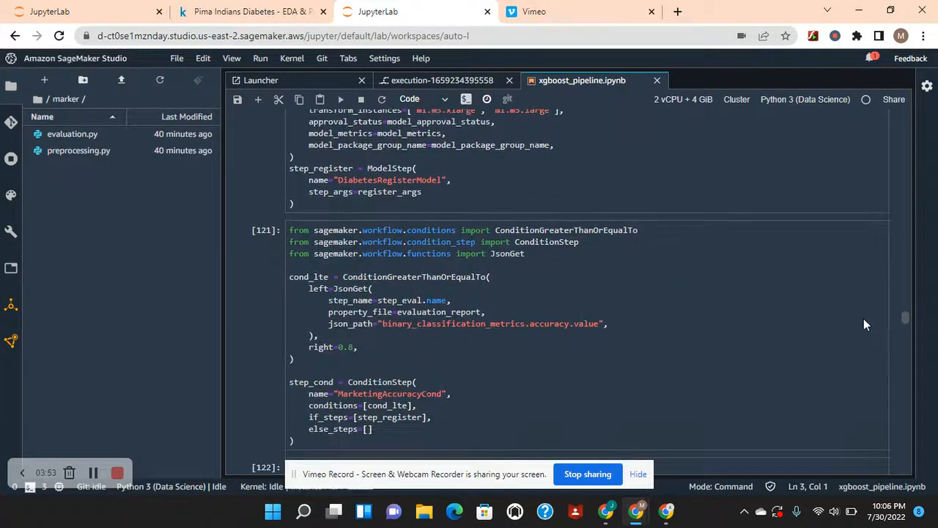
{"action": "scroll", "scroll_direction": "down", "scroll_amount": 3}
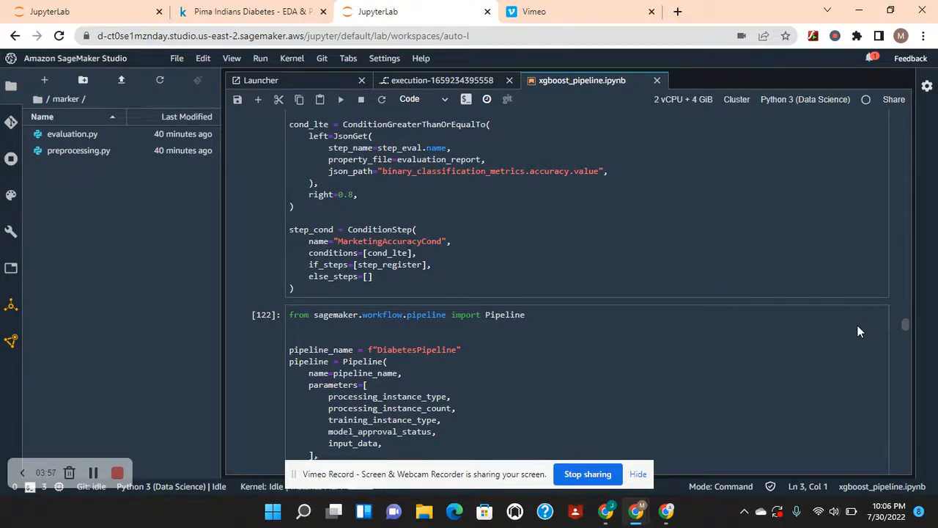
{"action": "scroll", "scroll_direction": "down", "scroll_amount": 3}
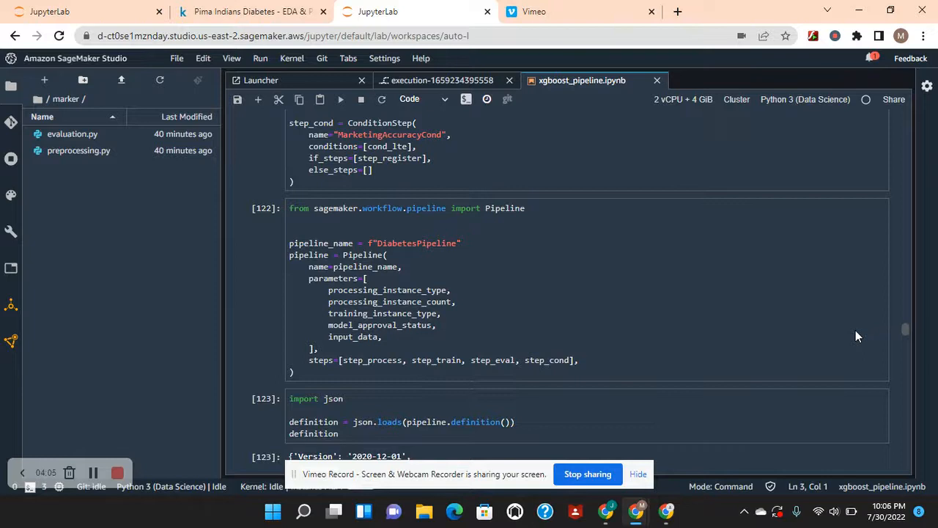
{"action": "scroll", "scroll_direction": "down", "scroll_amount": 3}
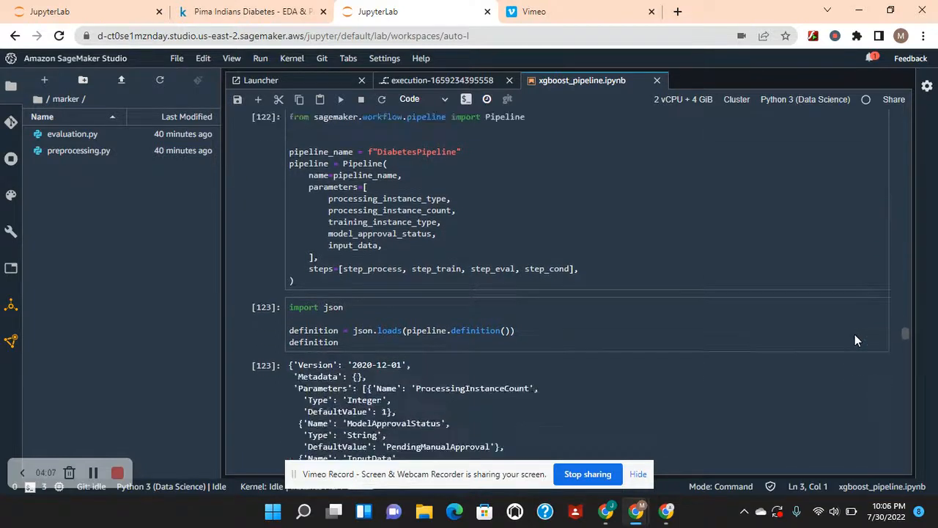
{"action": "scroll", "scroll_direction": "down", "scroll_amount": 3}
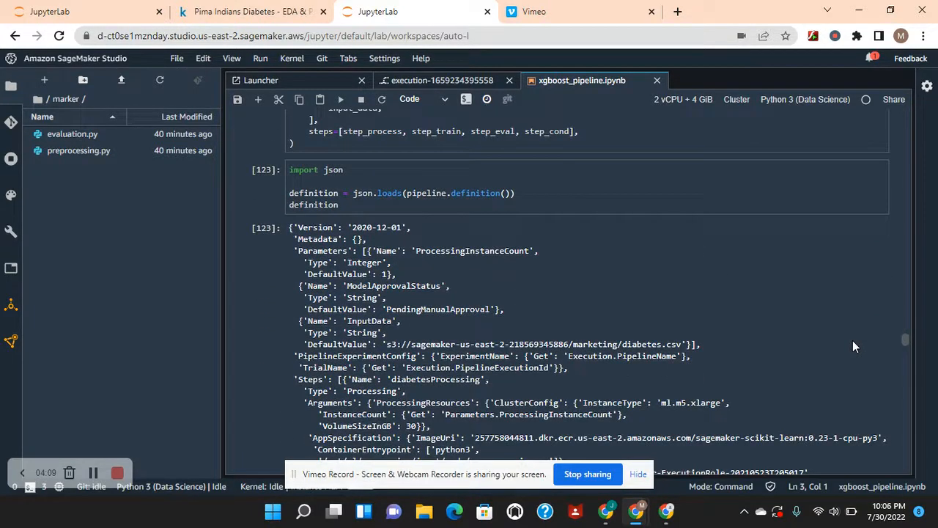
{"action": "scroll", "scroll_direction": "down", "scroll_amount": 3}
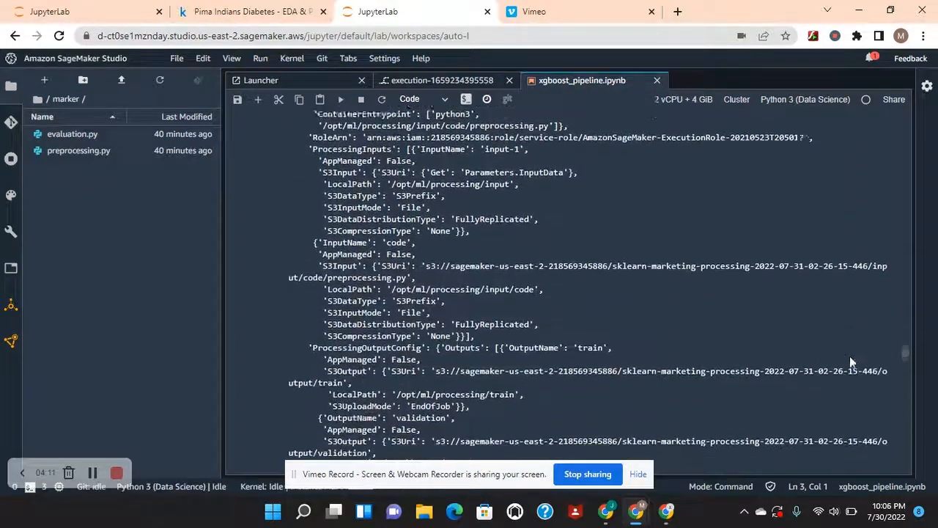
{"action": "scroll", "scroll_direction": "down", "scroll_amount": 3}
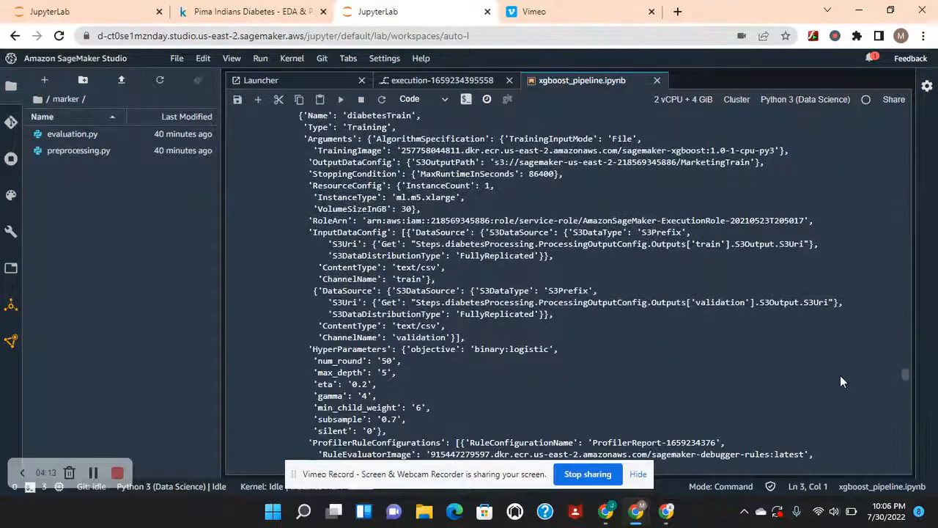
{"action": "scroll", "scroll_direction": "down", "scroll_amount": 3}
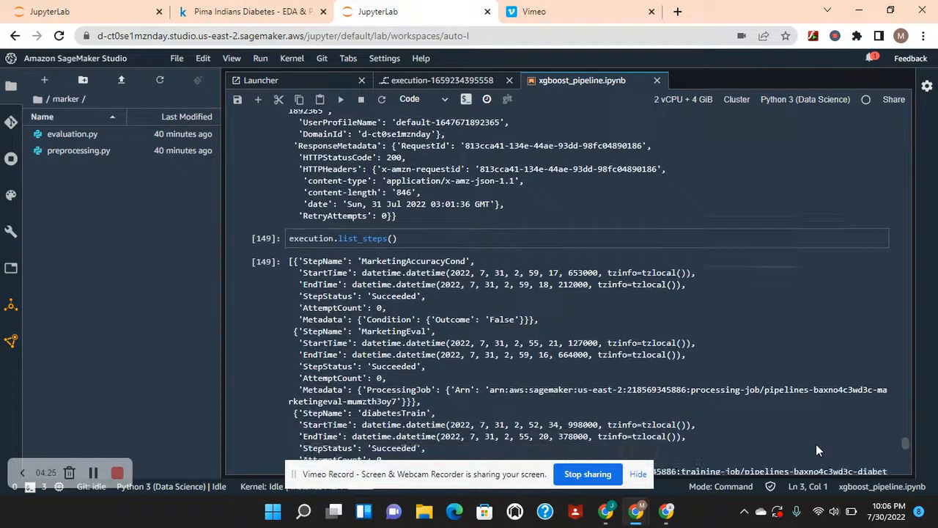
{"action": "scroll", "scroll_direction": "down", "scroll_amount": 3}
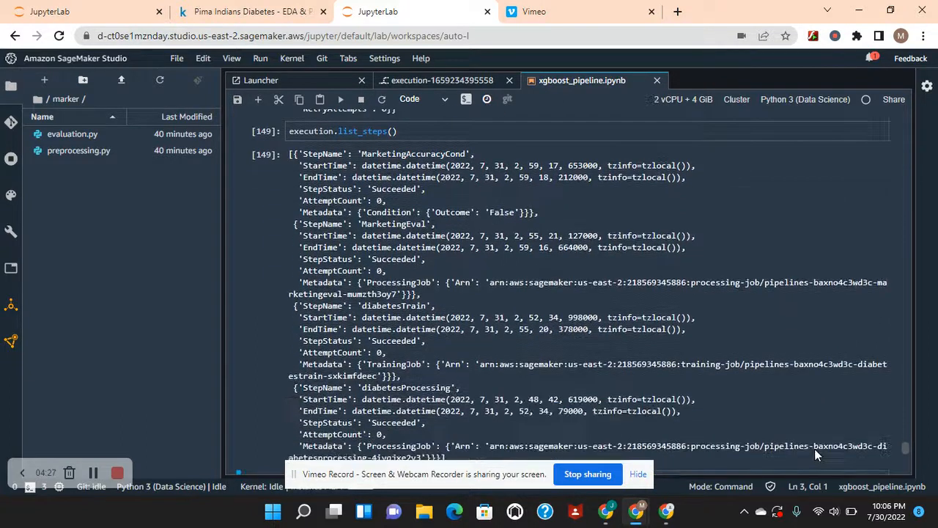
{"action": "scroll", "scroll_direction": "down", "scroll_amount": 3}
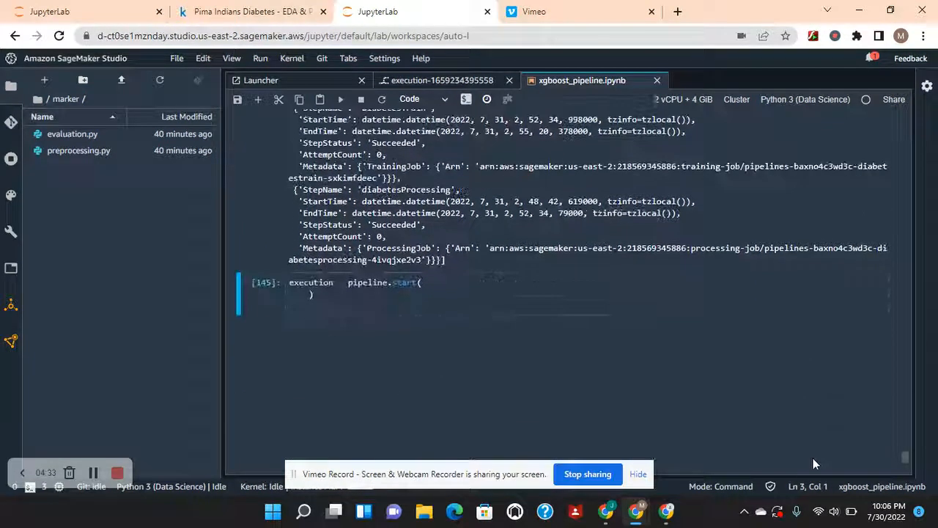
{"action": "left_click", "coordinate": [433, 295]}
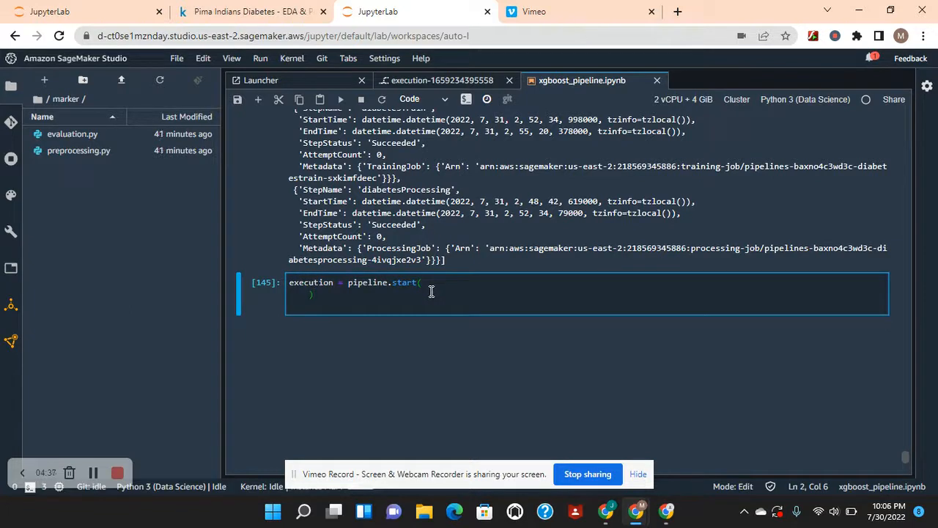
{"action": "left_click", "coordinate": [424, 282]}
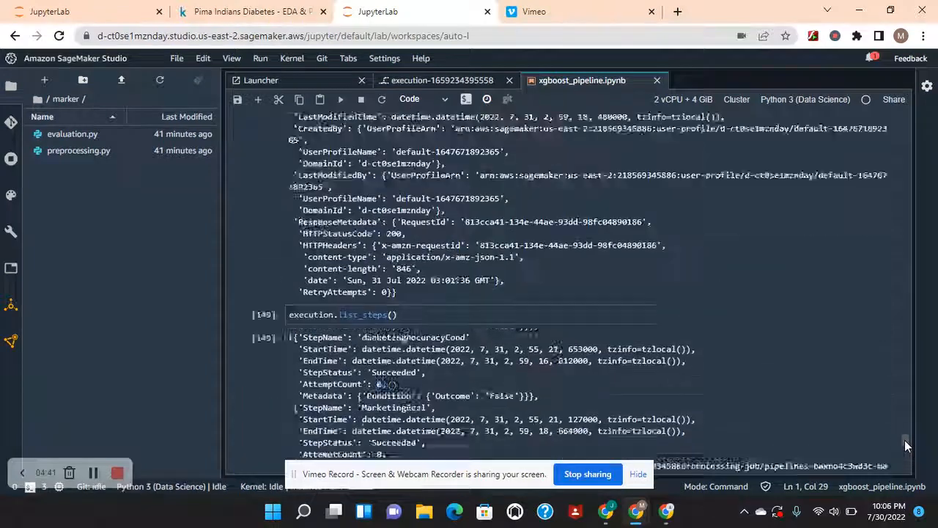
{"action": "scroll", "scroll_direction": "down", "scroll_amount": 3}
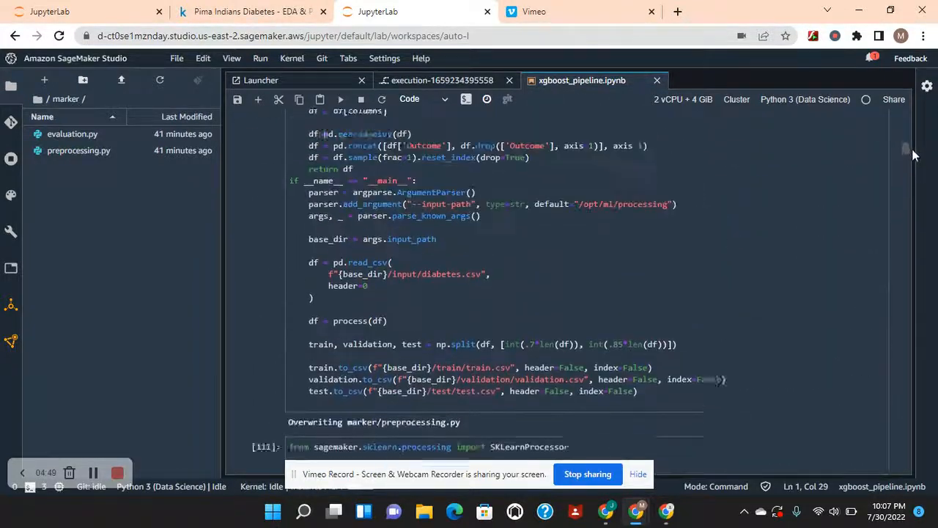
{"action": "scroll", "scroll_direction": "down", "scroll_amount": 3}
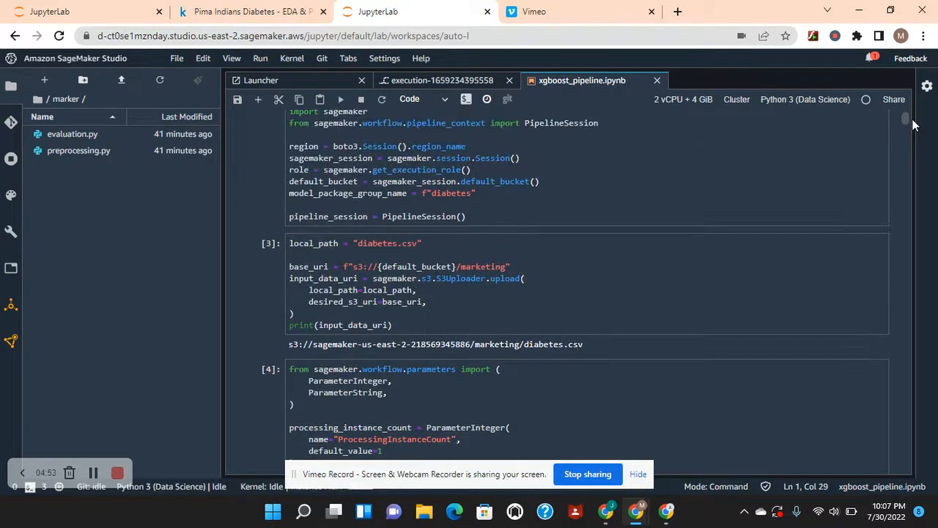
{"action": "scroll", "scroll_direction": "down", "scroll_amount": 3}
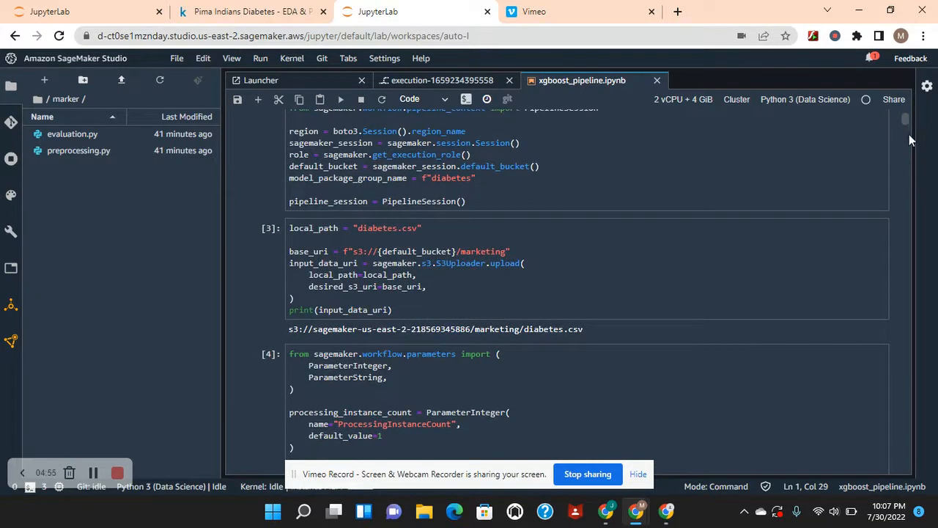